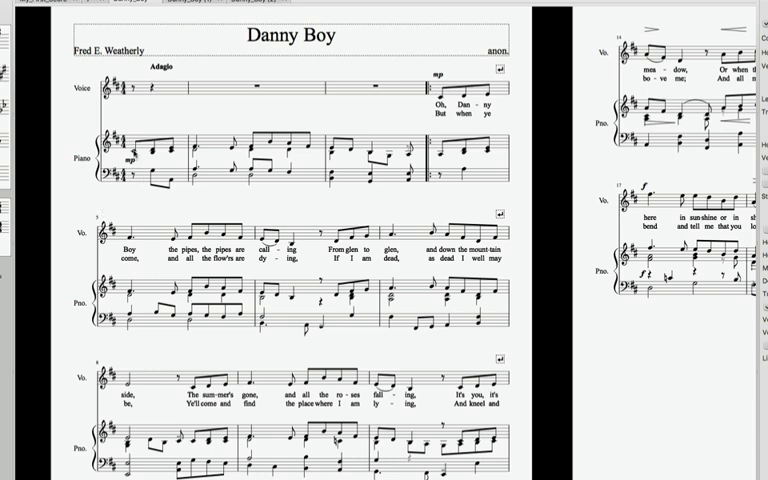
Play the Danny Boy score from measure 1, following the opening verse as it scrolls
left_click(152, 120)
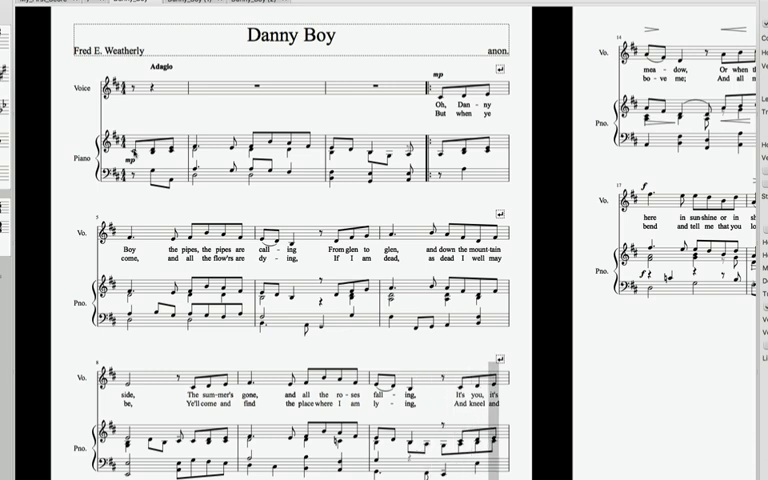
scroll("down", 3)
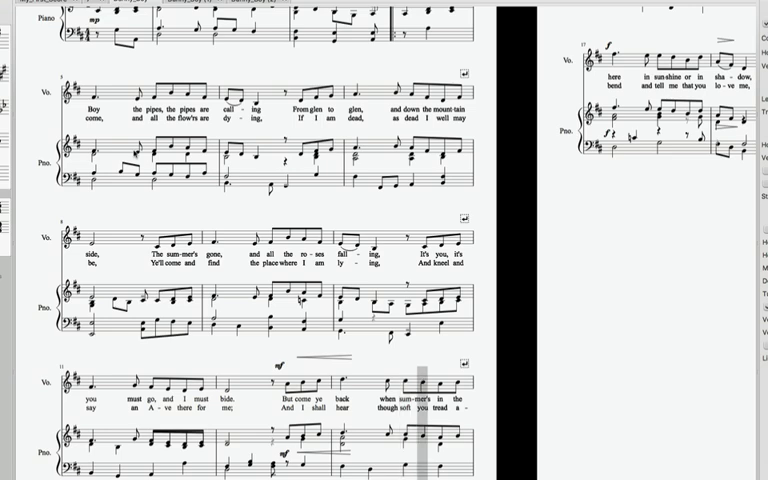
Scroll the Danny Boy score back to the title and measures 1 to 10
scroll("down", 3)
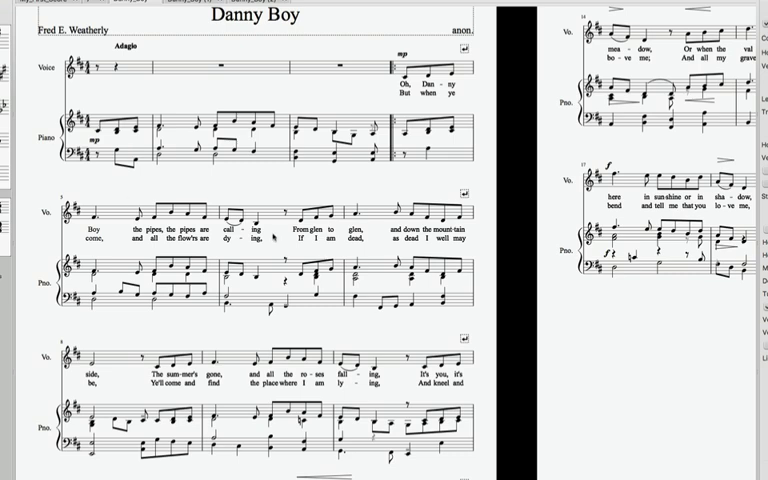
mouse_move(298, 321)
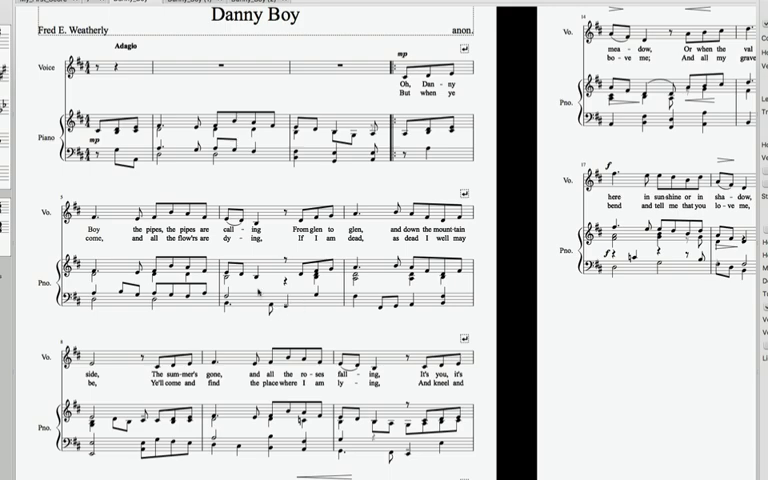
scroll("down", 3)
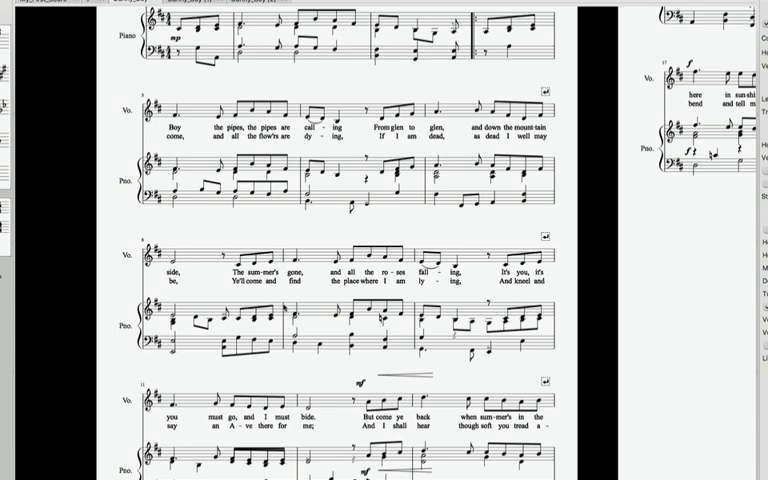
scroll("up", 3)
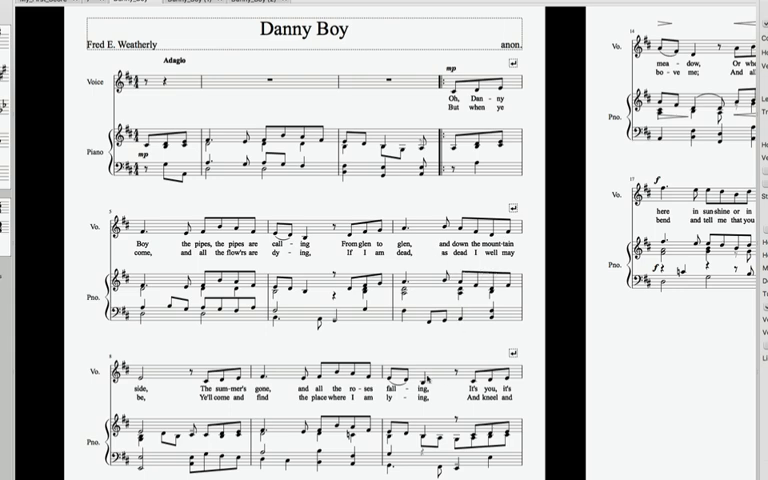
scroll("down", 3)
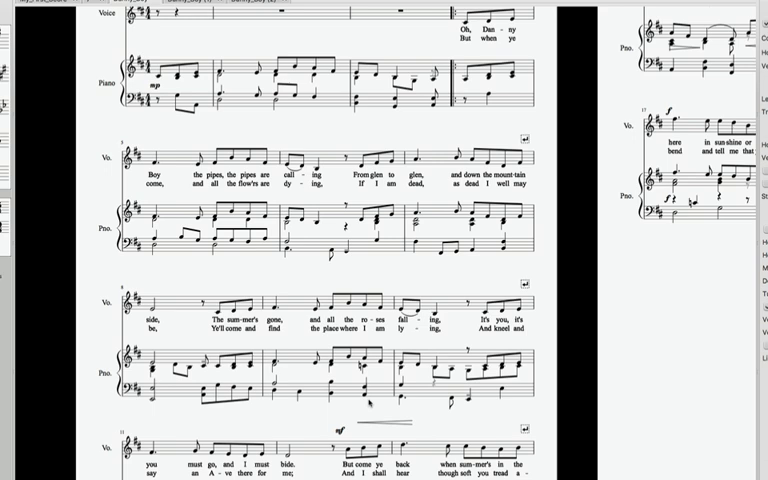
scroll("up", 3)
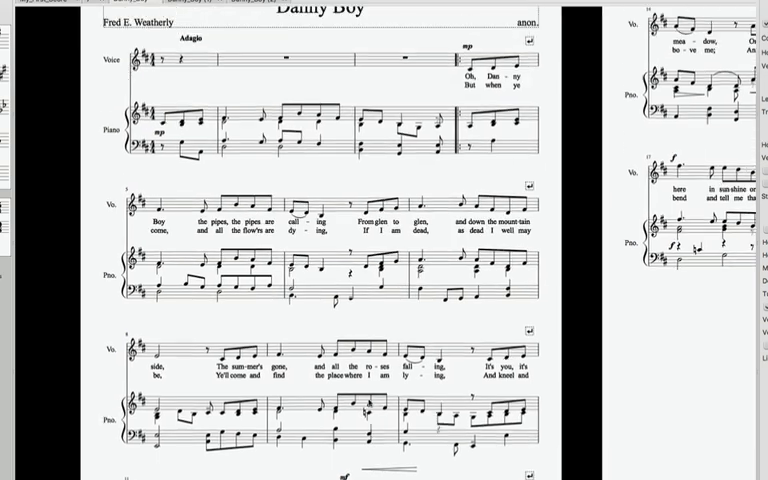